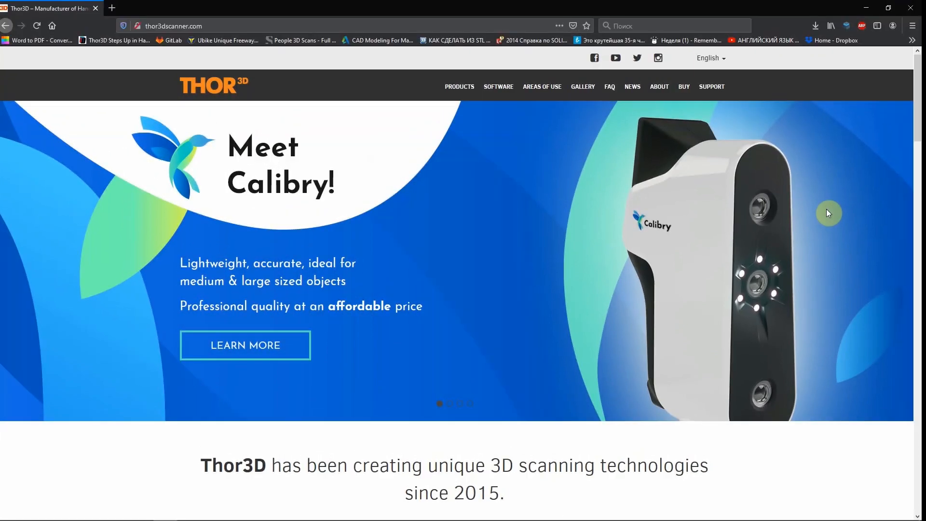
pyautogui.moveTo(829, 207)
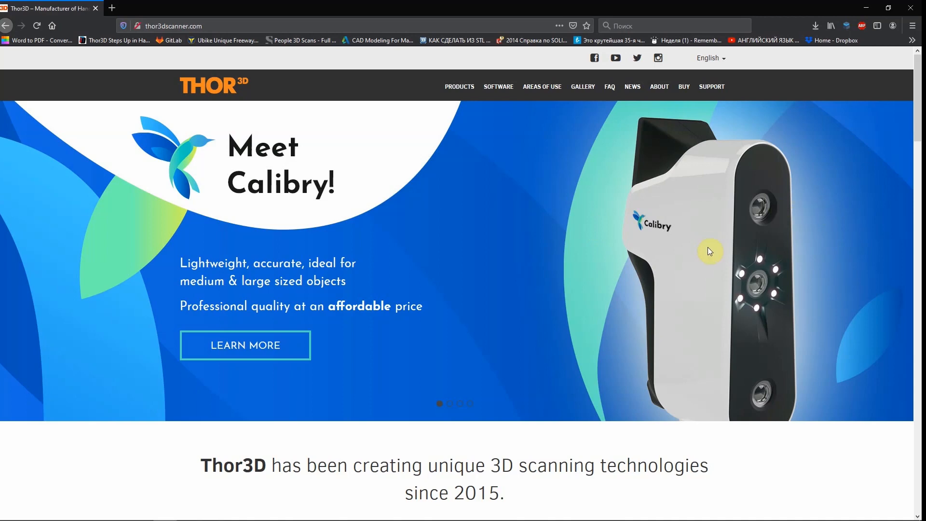
pyautogui.moveTo(689, 242)
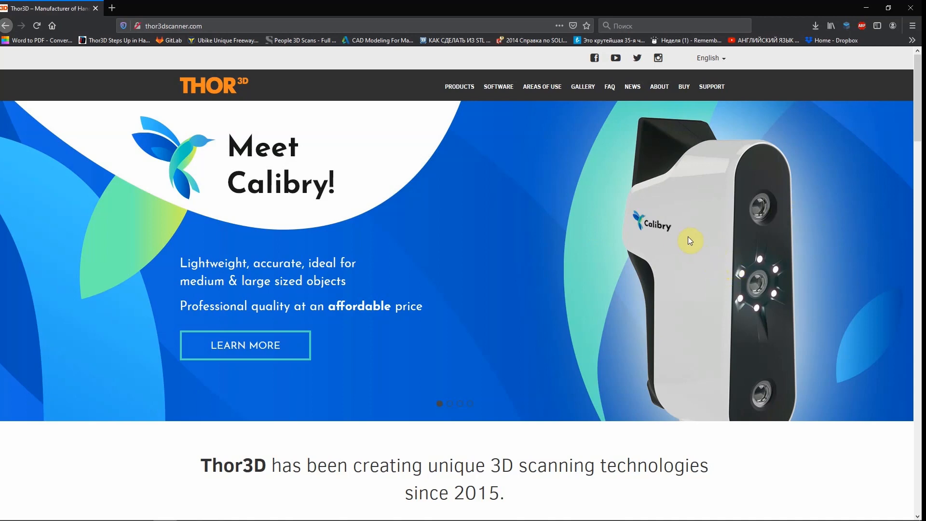
pyautogui.moveTo(688, 244)
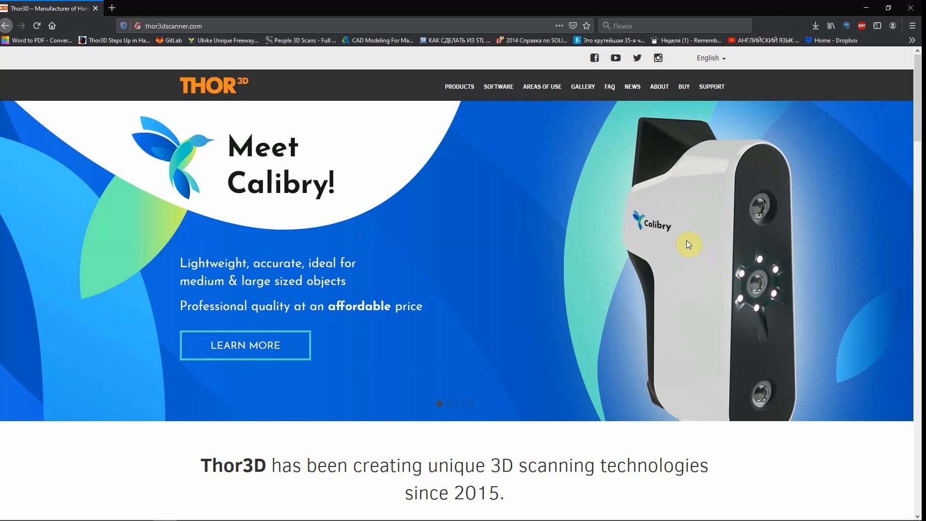
pyautogui.moveTo(631, 258)
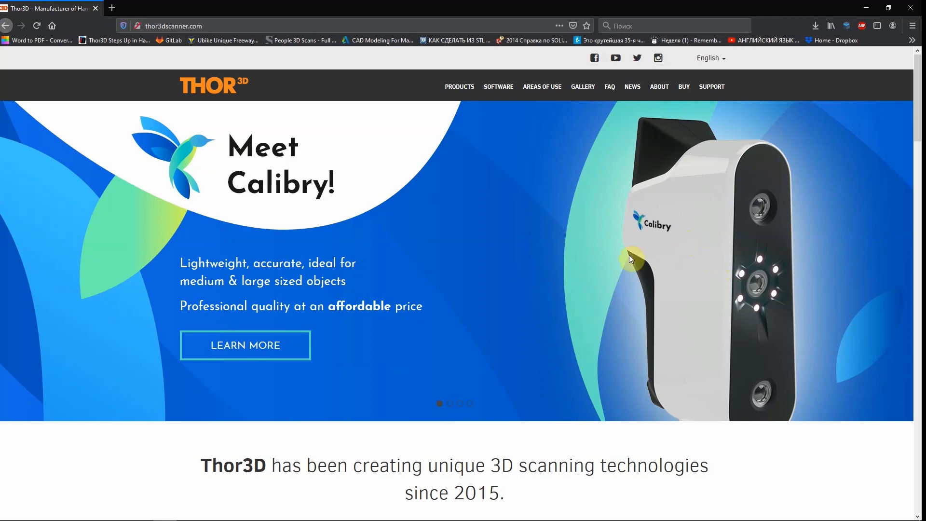
# Step: Go to Support > Download Center and cancel saving the Calibry Nest installer
pyautogui.click(711, 87)
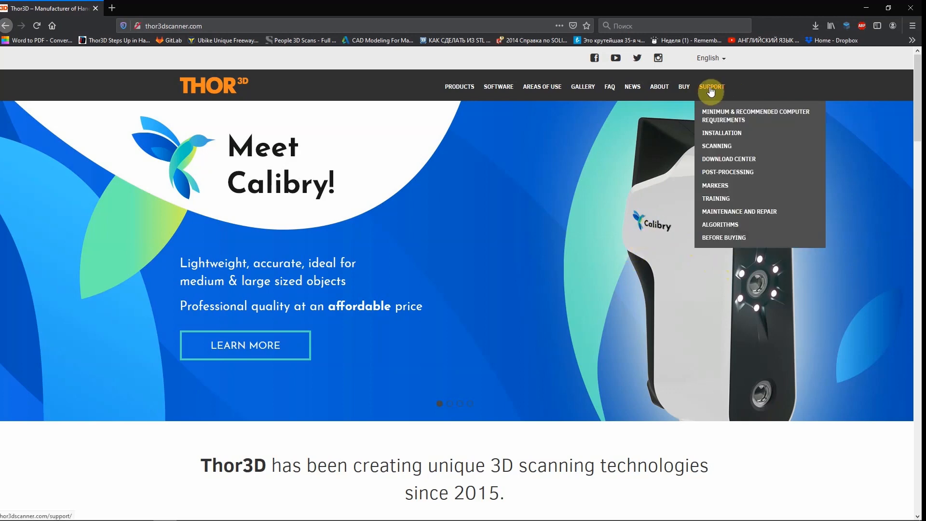
pyautogui.moveTo(729, 159)
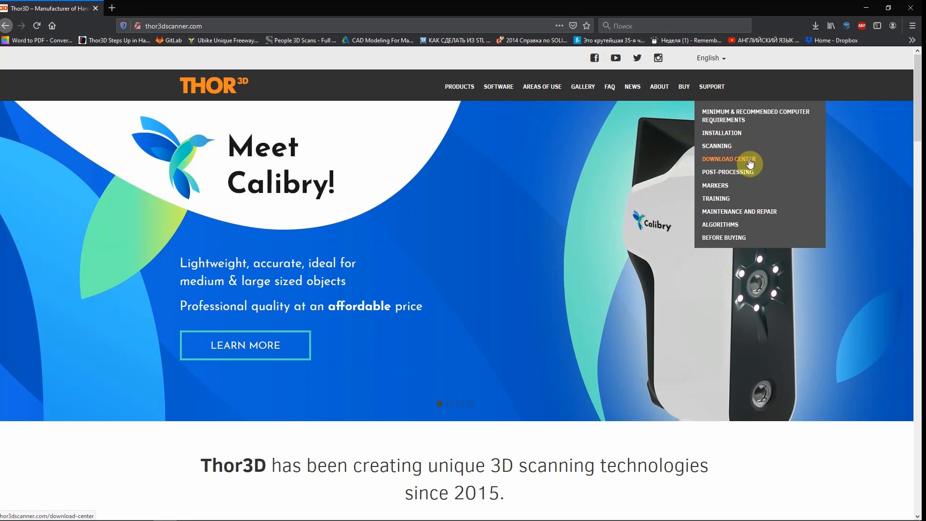
pyautogui.click(729, 159)
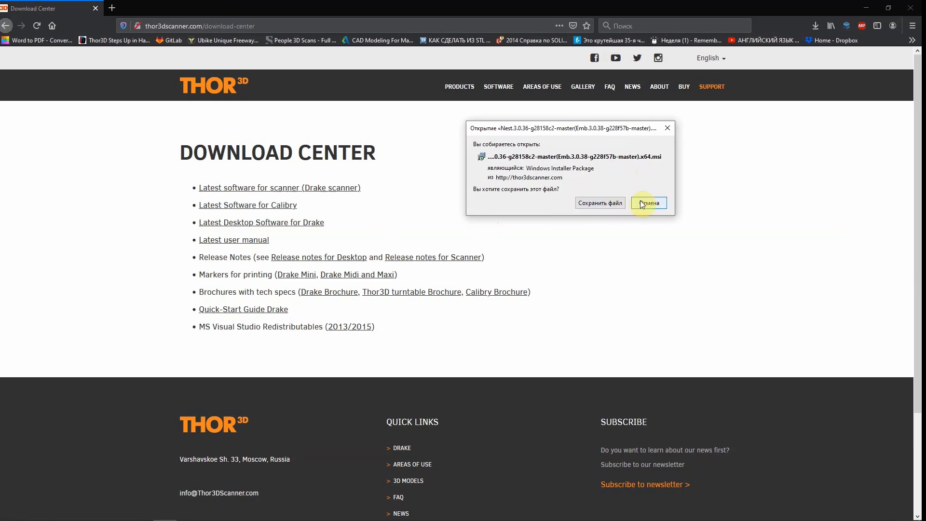
pyautogui.click(648, 202)
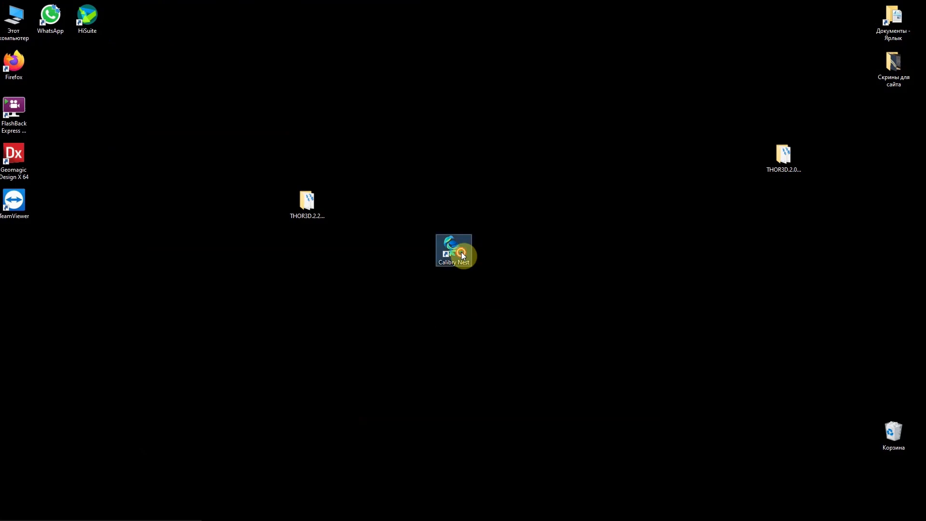
# Step: Launch Calibry Nest and select each of the three stored scans in the Scanner list
pyautogui.doubleClick(453, 248)
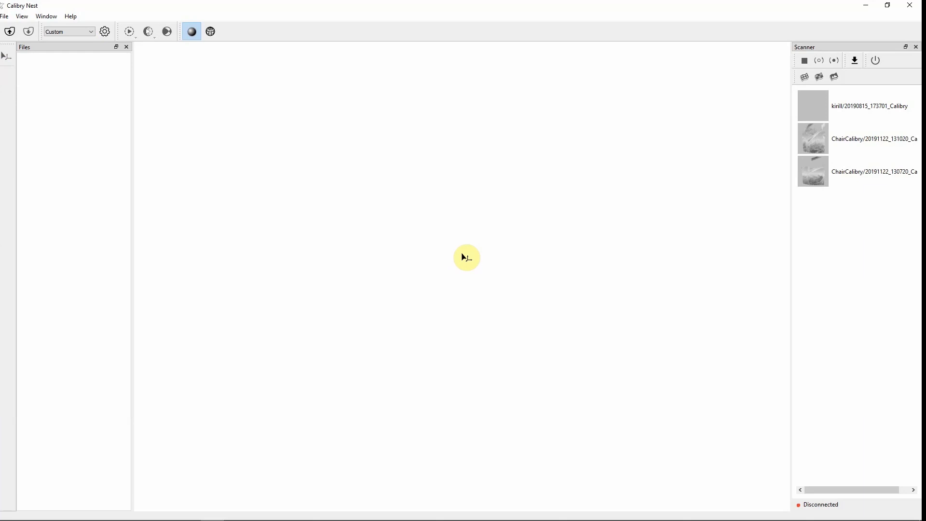
pyautogui.moveTo(797, 263)
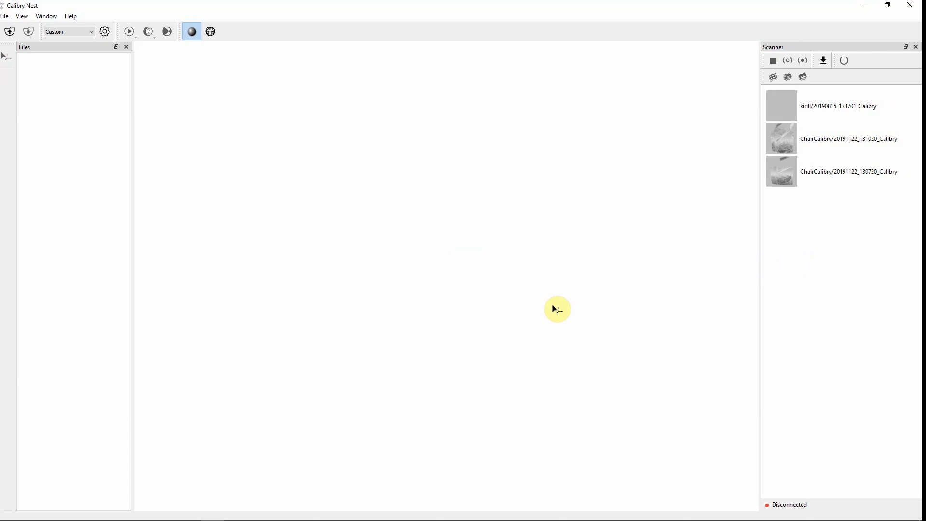
pyautogui.moveTo(884, 81)
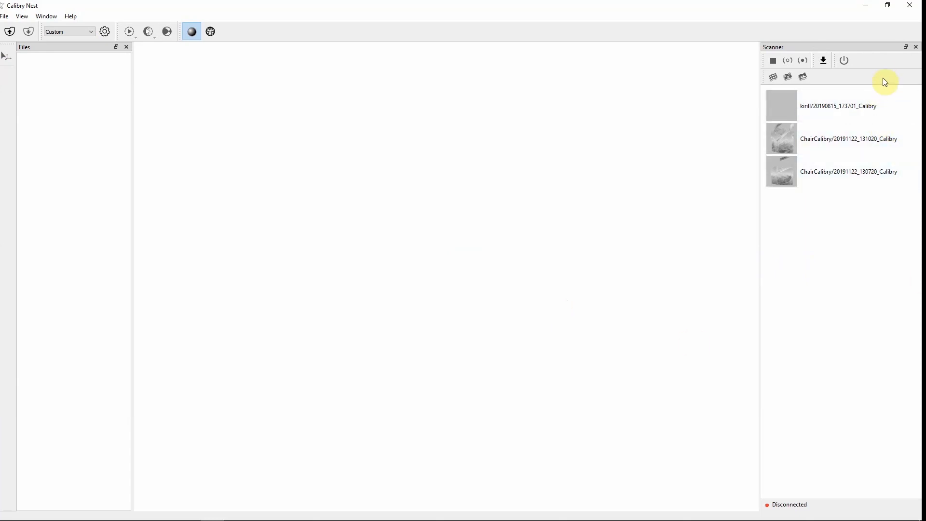
pyautogui.moveTo(803, 55)
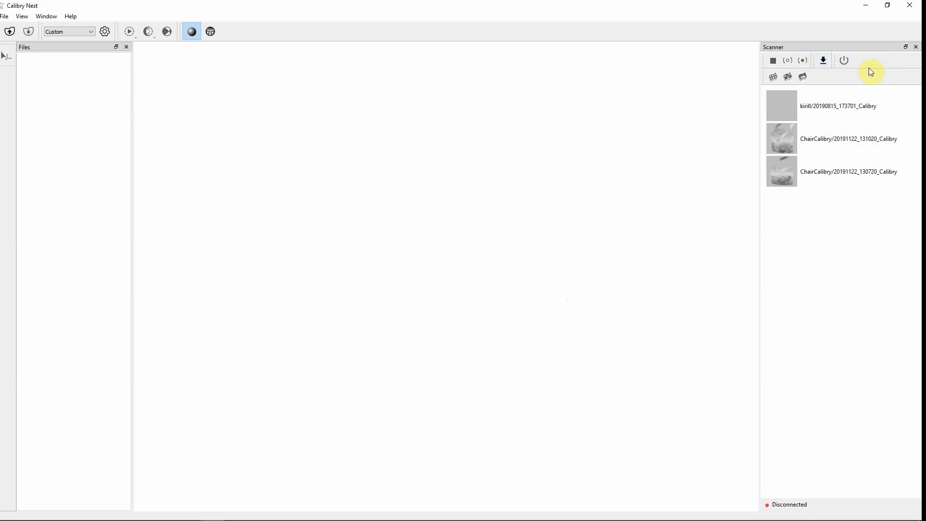
pyautogui.moveTo(868, 55)
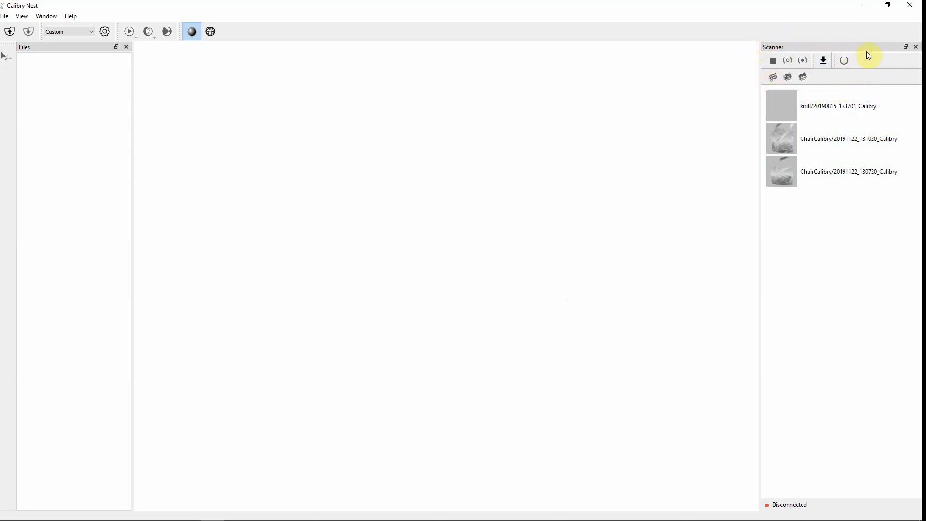
pyautogui.moveTo(853, 76)
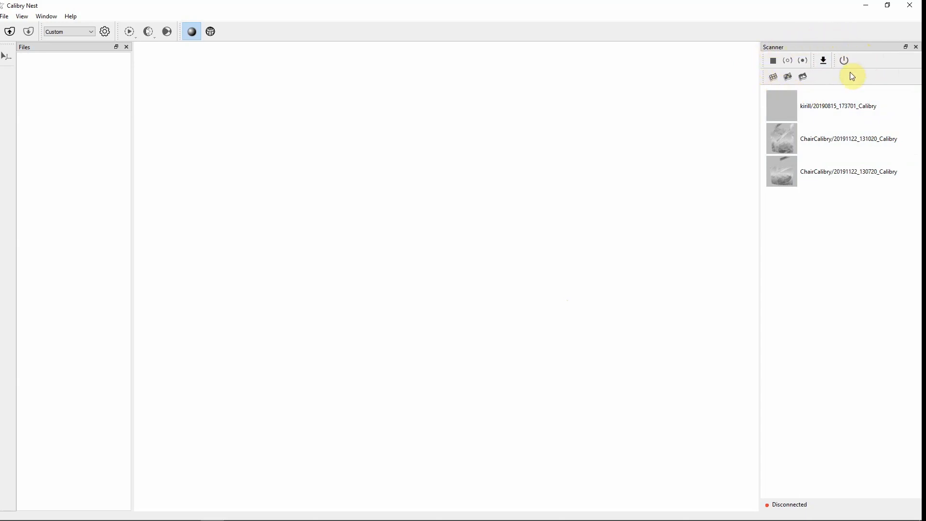
pyautogui.click(848, 106)
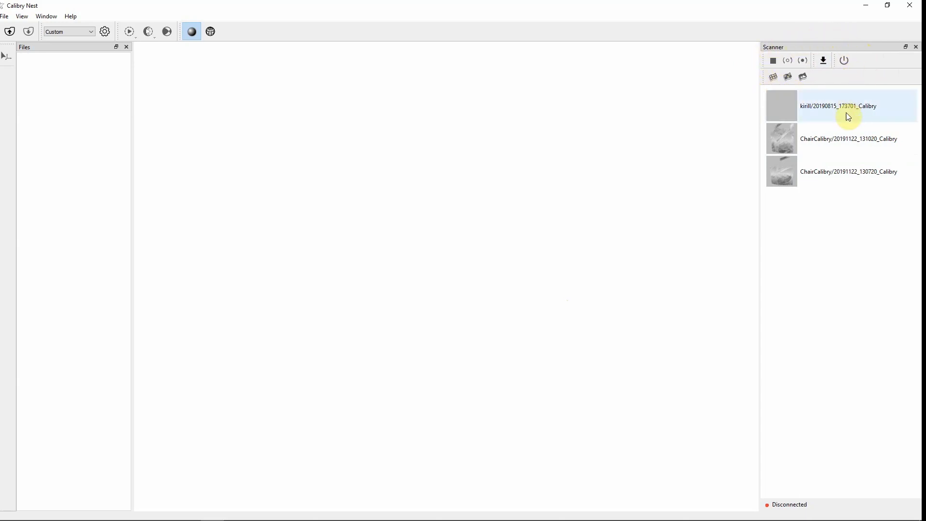
pyautogui.click(849, 171)
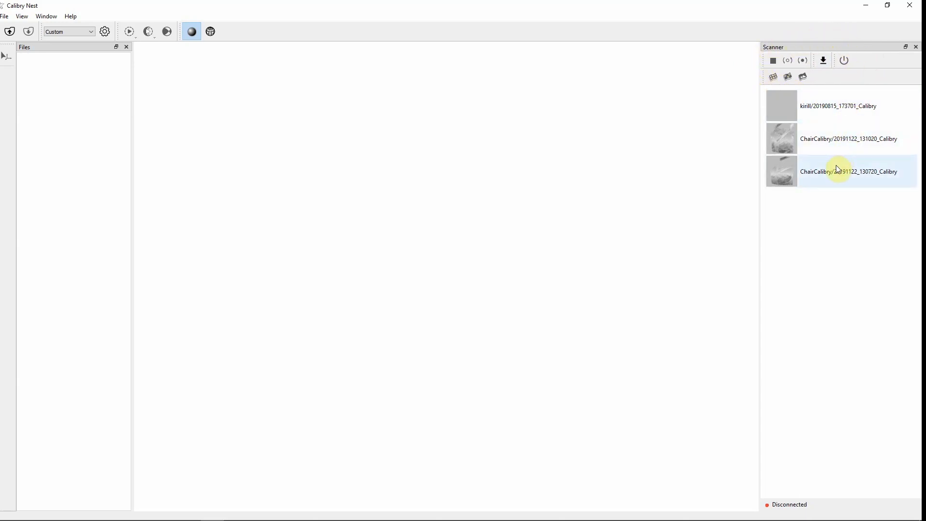
pyautogui.click(839, 105)
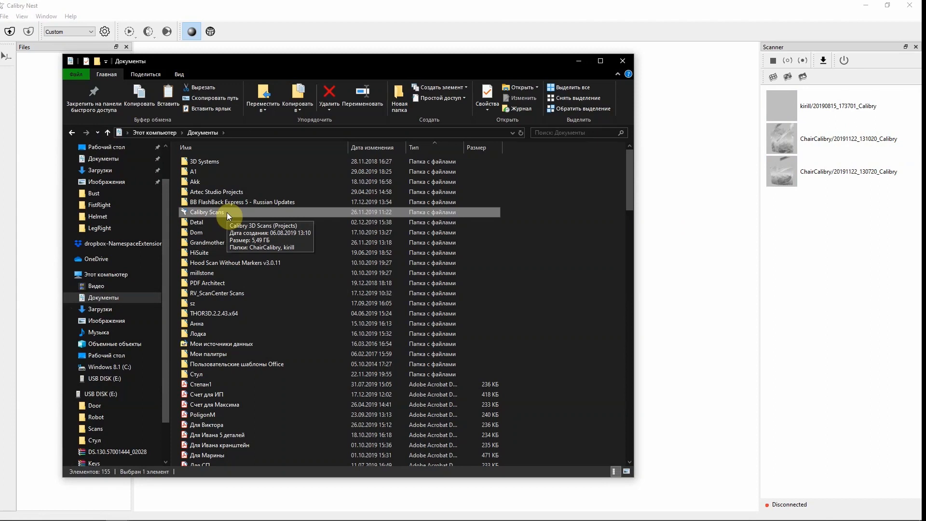
pyautogui.moveTo(855, 248)
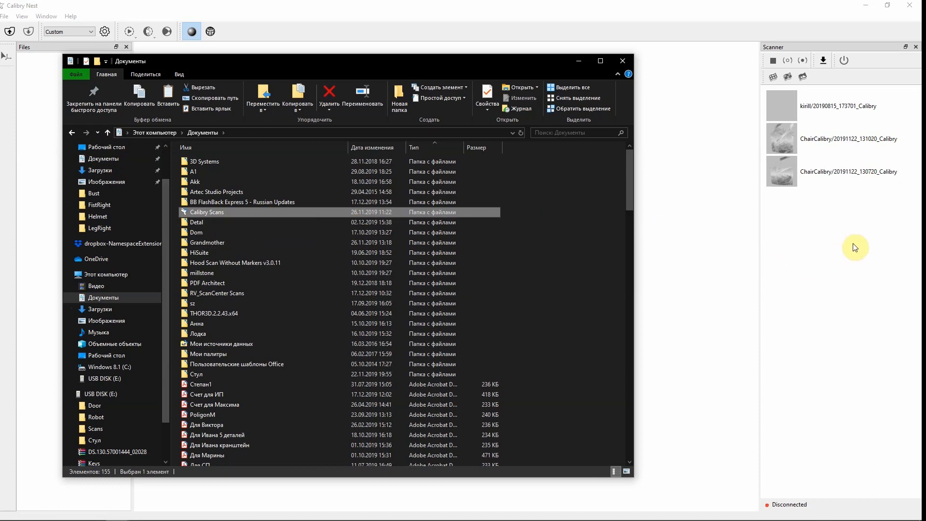
pyautogui.doubleClick(206, 211)
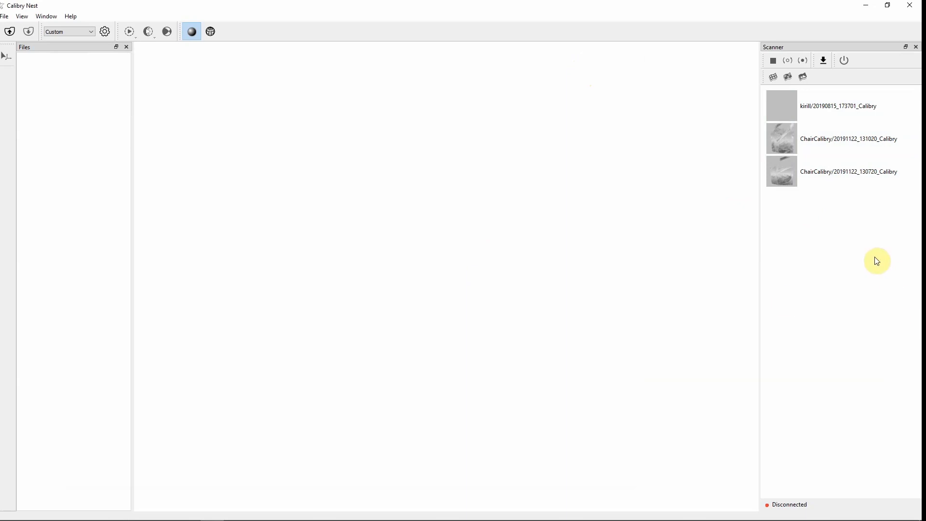
pyautogui.moveTo(734, 437)
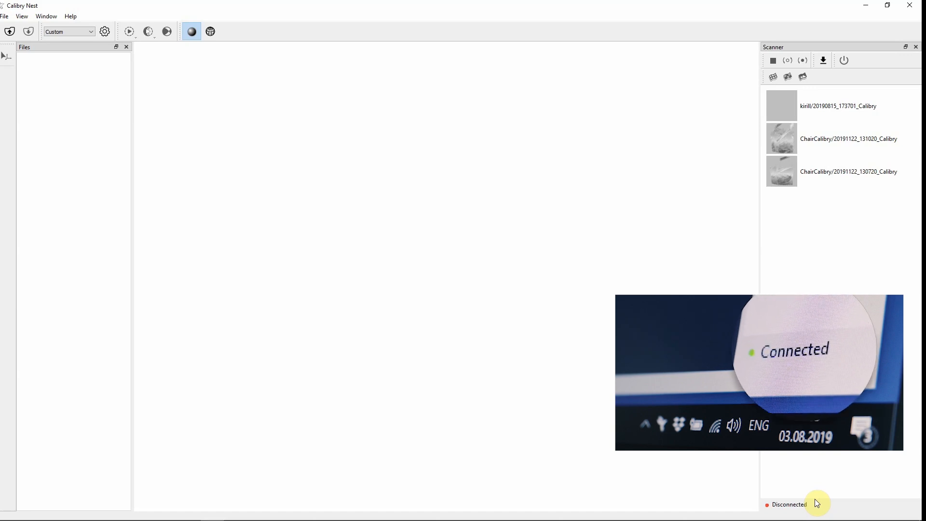
pyautogui.moveTo(502, 501)
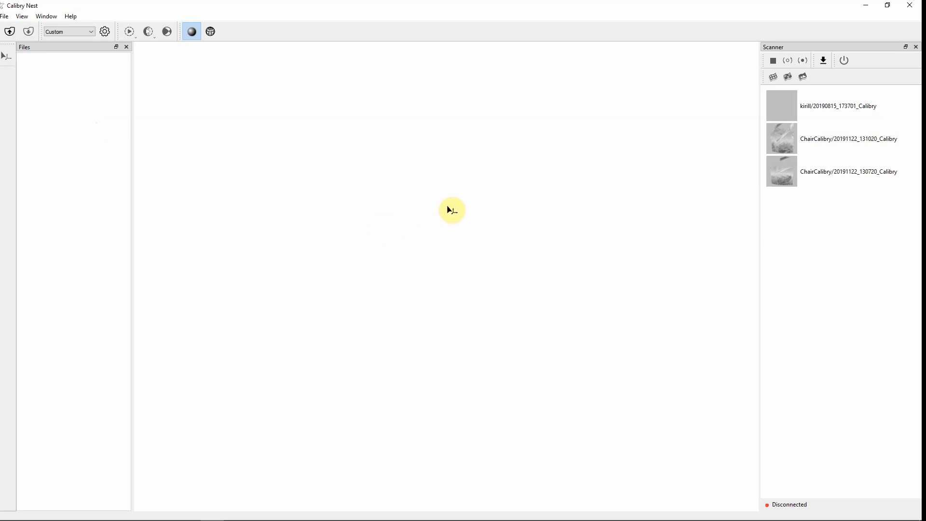
pyautogui.moveTo(425, 208)
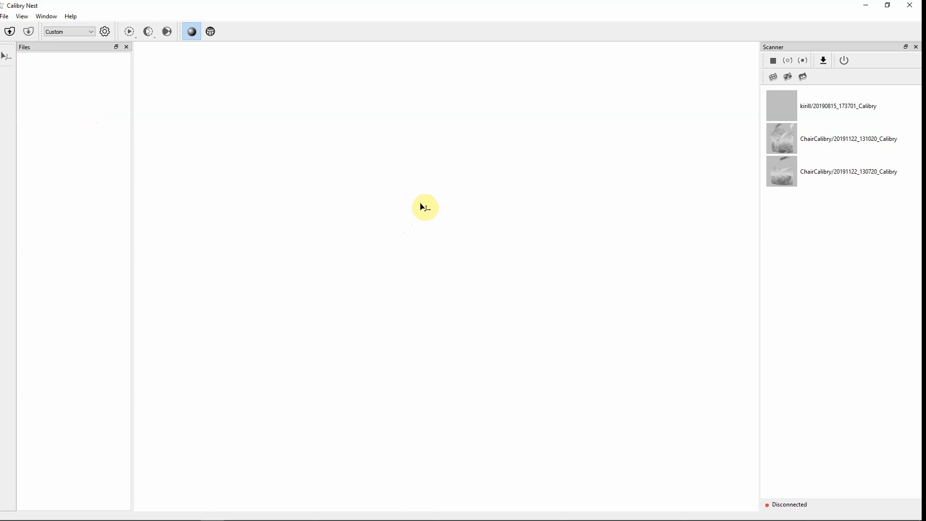
pyautogui.moveTo(190, 153)
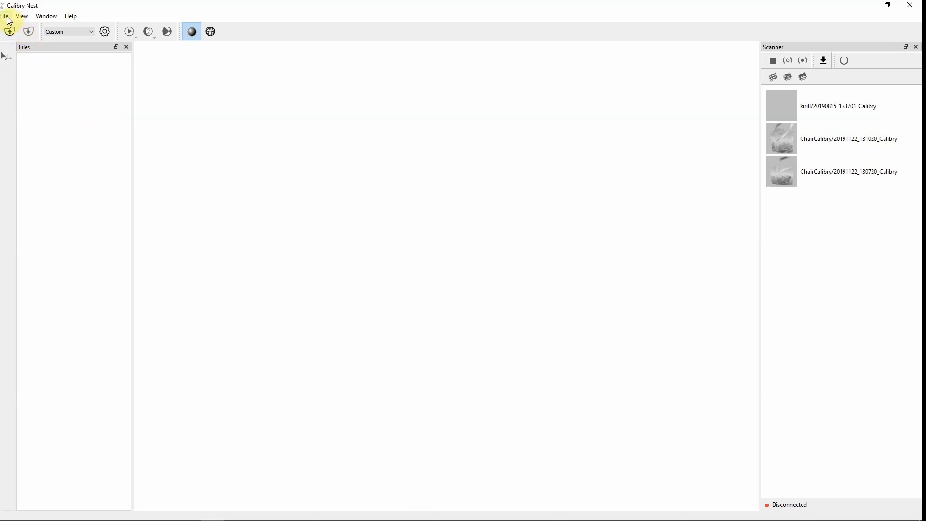
# Step: Open the 20190815_173701_Calibry .ascan project from the Calibry Scans subfolder via File > Open
pyautogui.click(5, 16)
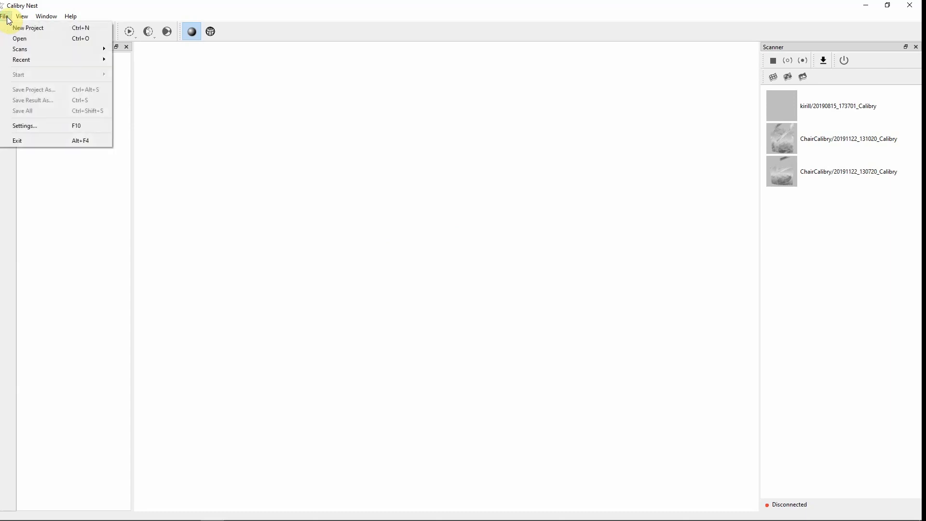
pyautogui.click(19, 38)
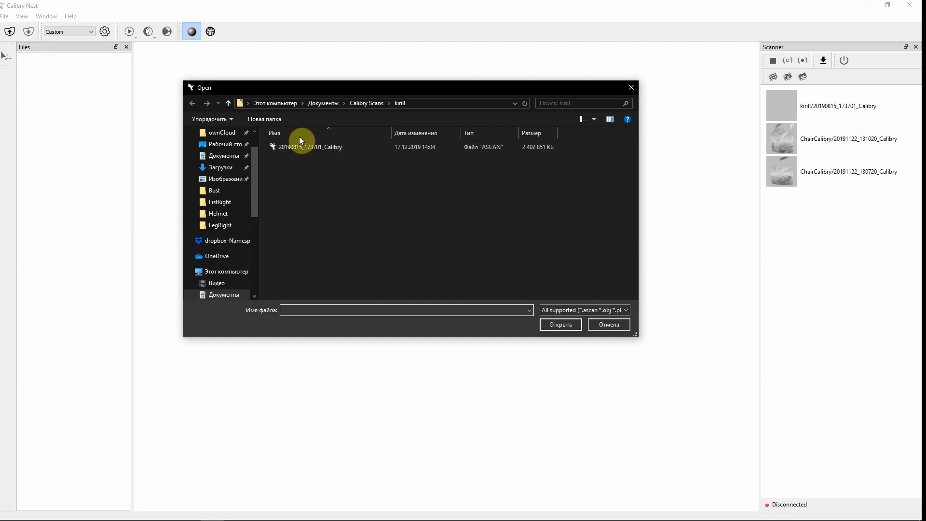
pyautogui.click(228, 102)
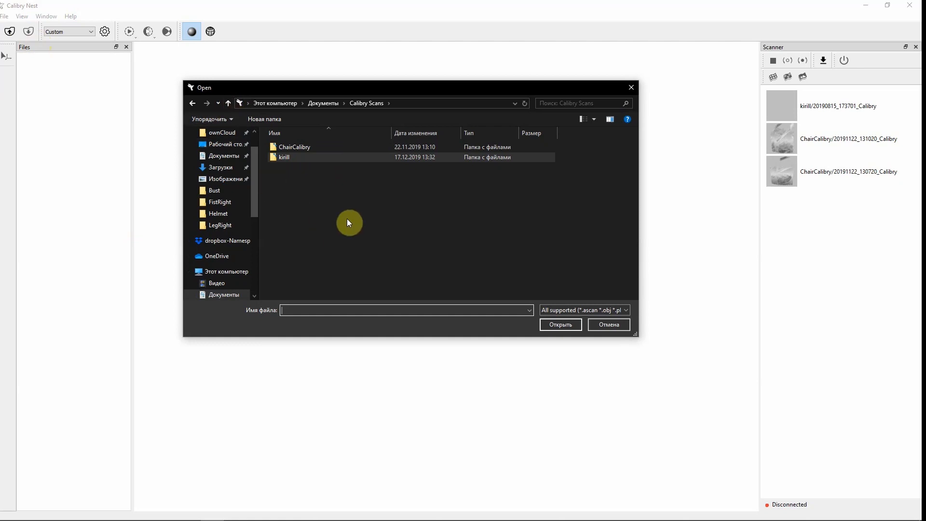
pyautogui.moveTo(350, 219)
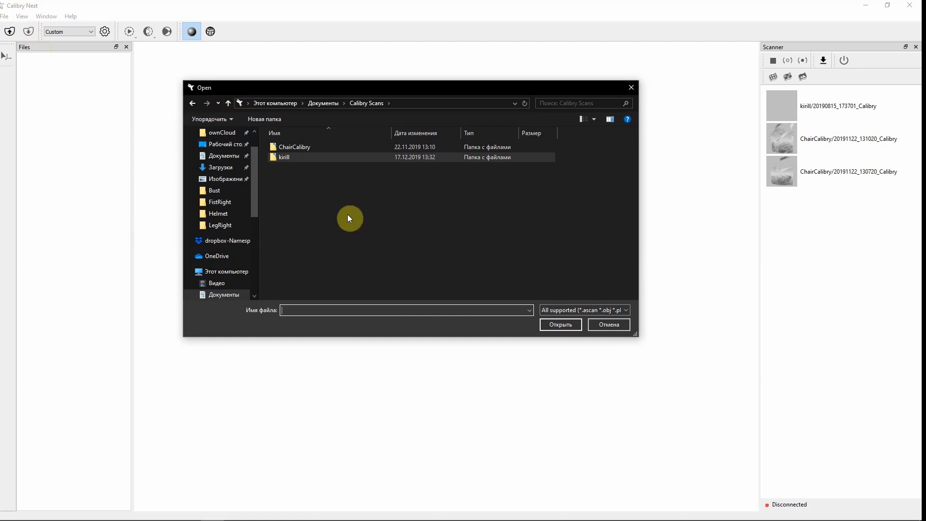
pyautogui.click(285, 157)
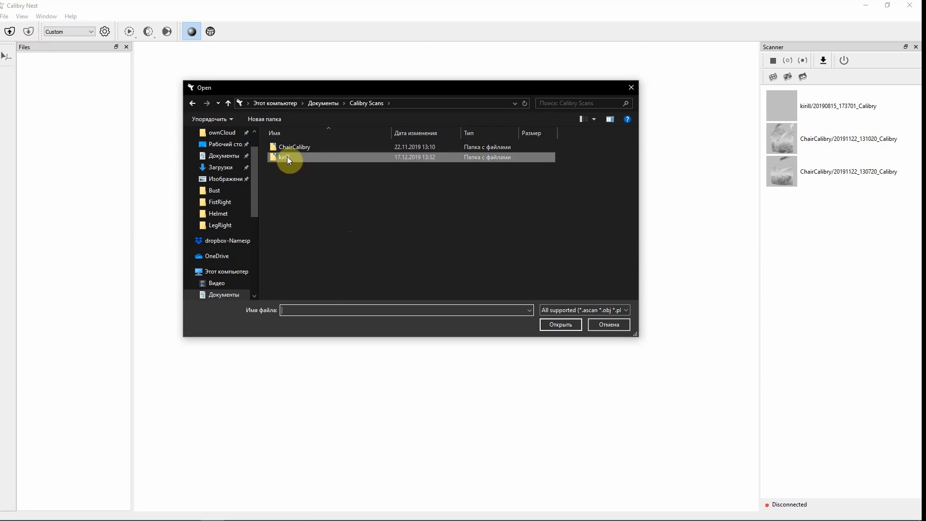
pyautogui.click(560, 324)
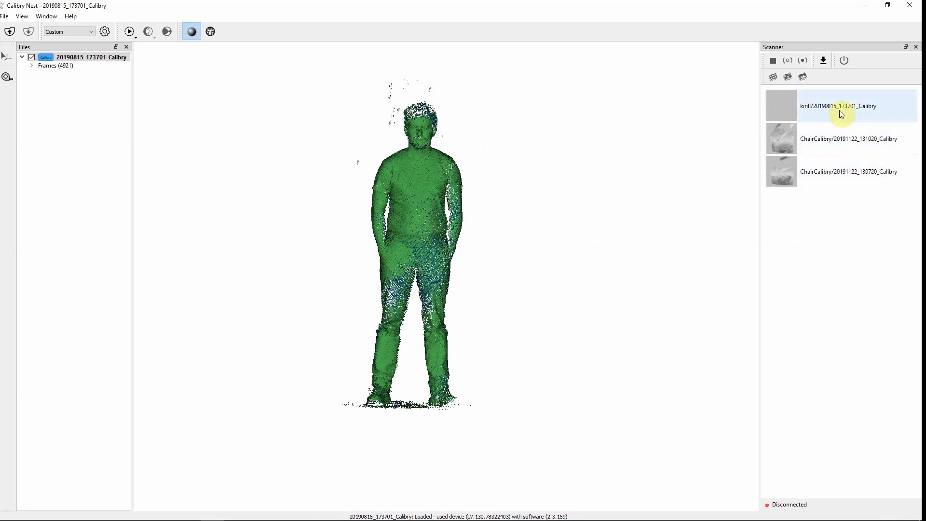
# Step: Import the 2019-08-15 scan from the Scanner panel as a second project copy
pyautogui.click(838, 105)
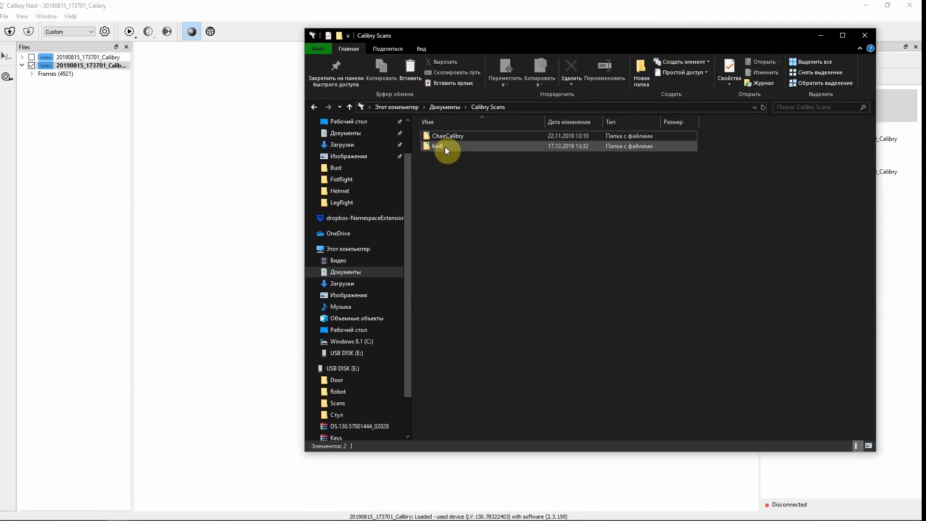
# Step: Open the kirill scan folder in File Explorer and drag the .ascan project into Calibry Nest
pyautogui.doubleClick(437, 146)
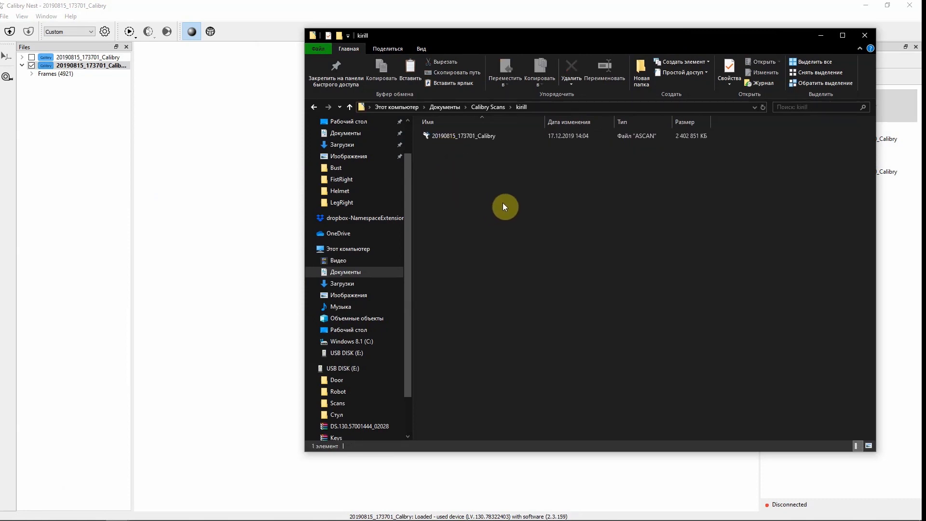
pyautogui.moveTo(463, 136); pyautogui.dragTo(171, 296)
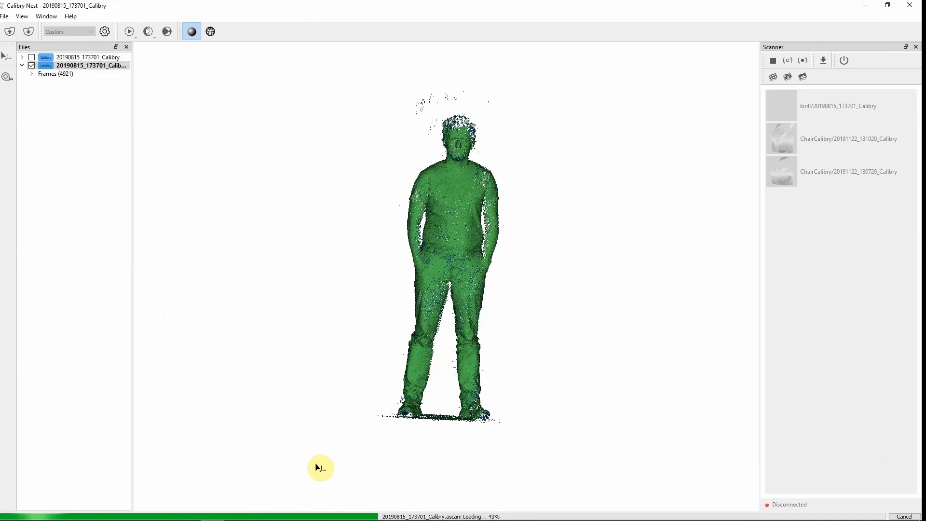
pyautogui.moveTo(403, 318)
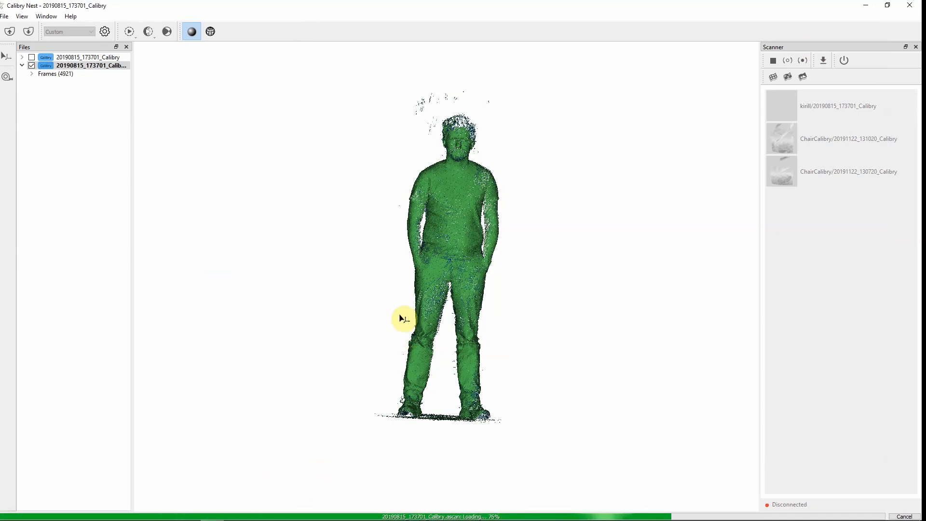
pyautogui.moveTo(403, 318); pyautogui.dragTo(443, 217)
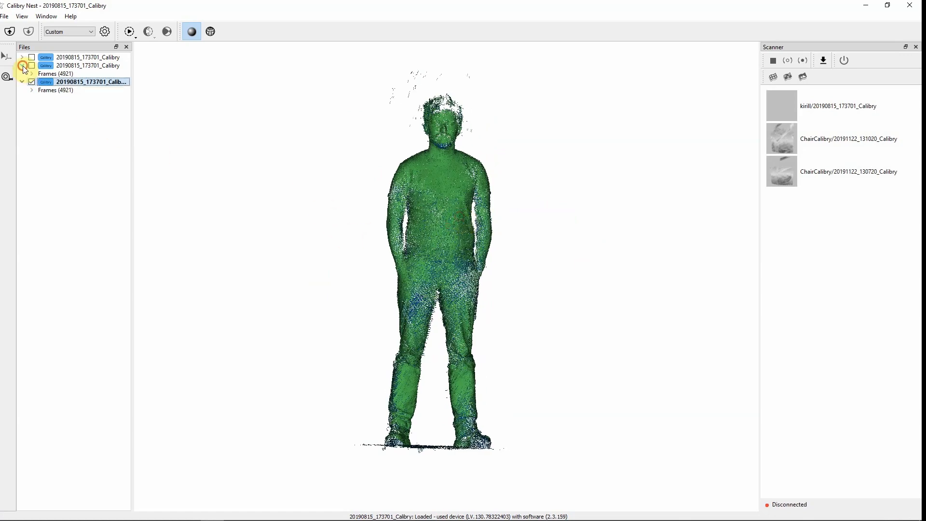
# Step: Expand the first 20190815_173701_Calibry project, widen the Files panel, and select its Frames
pyautogui.click(22, 57)
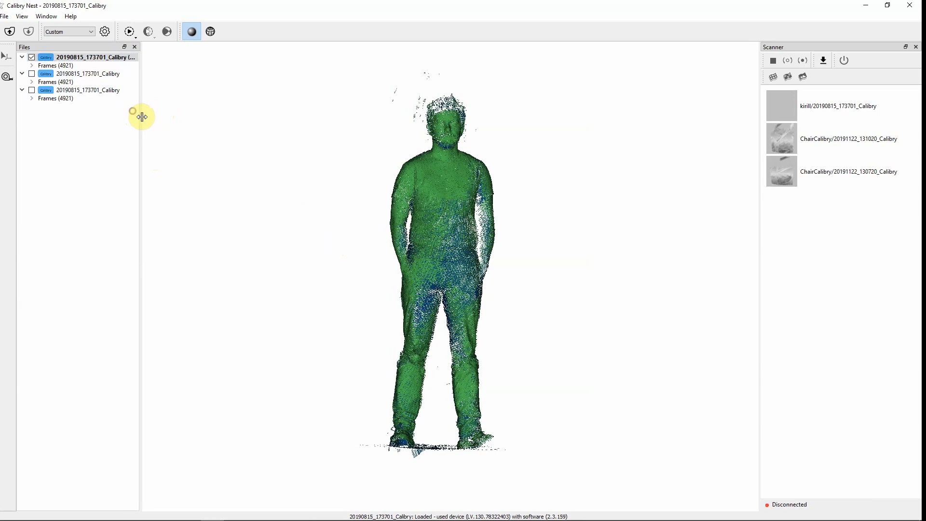
pyautogui.click(94, 57)
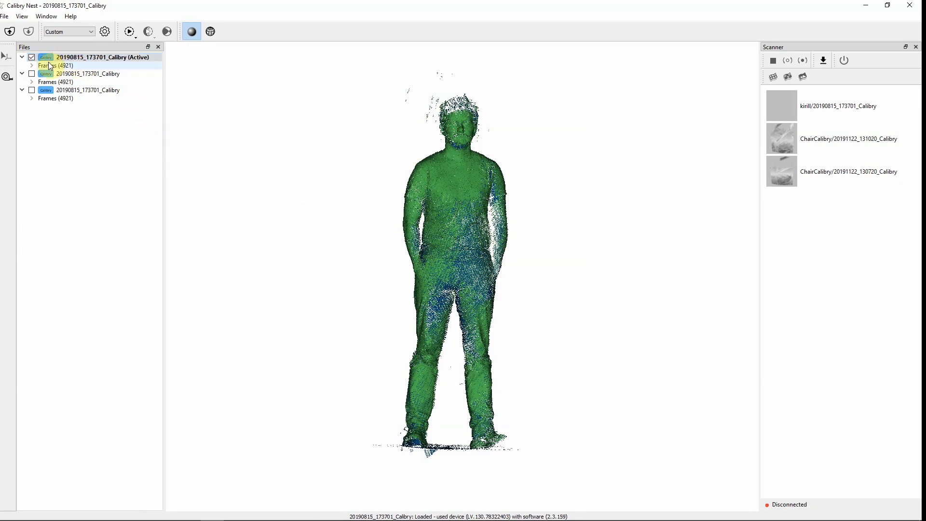
pyautogui.click(104, 57)
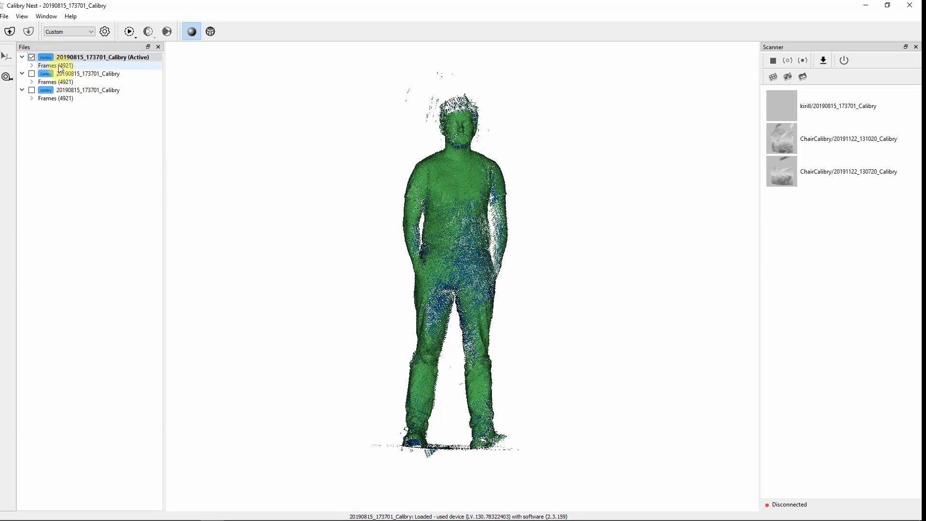
pyautogui.moveTo(59, 73)
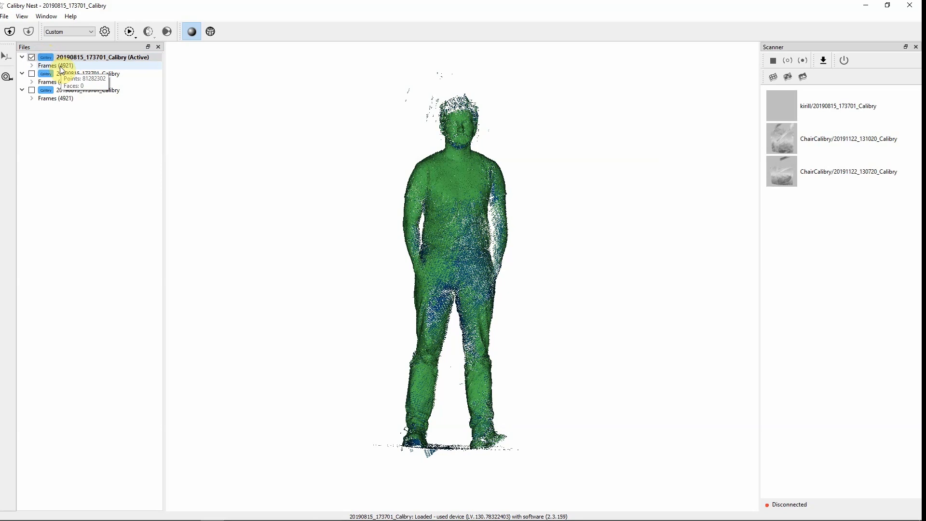
pyautogui.moveTo(134, 137)
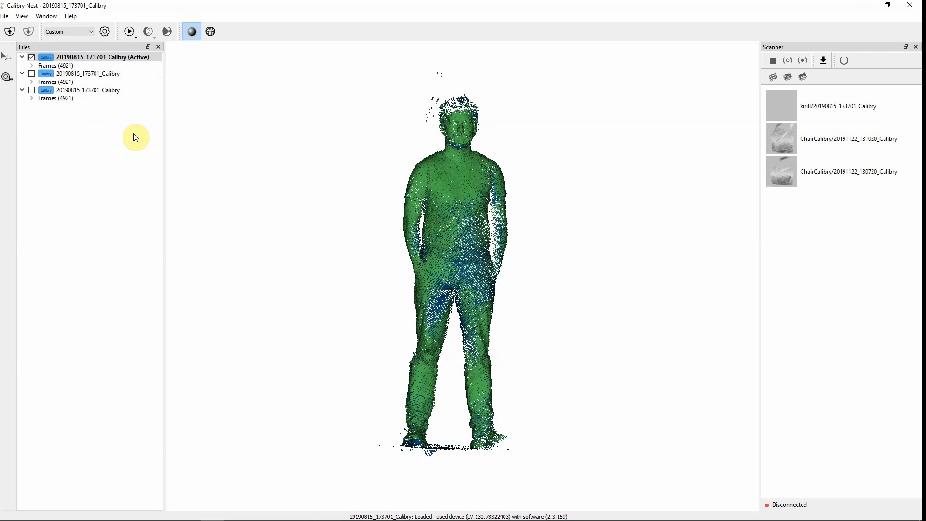
pyautogui.moveTo(125, 149)
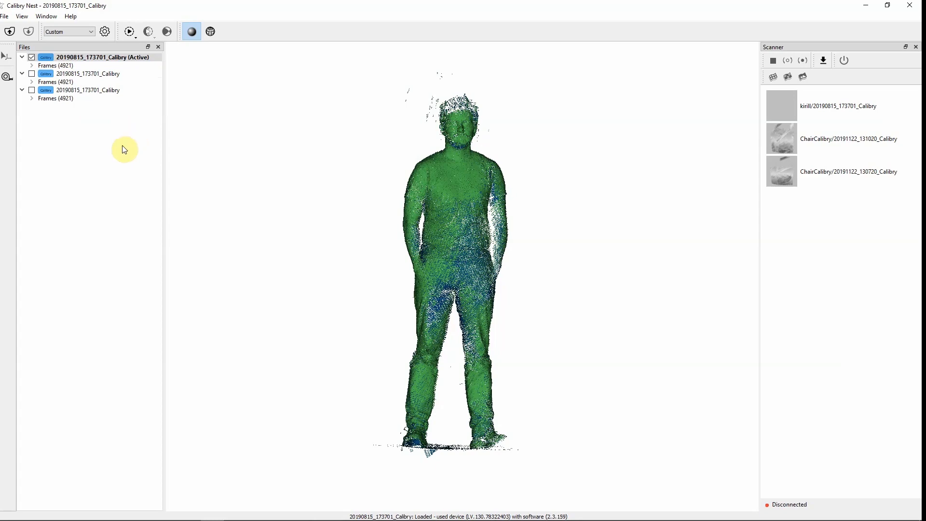
pyautogui.click(103, 57)
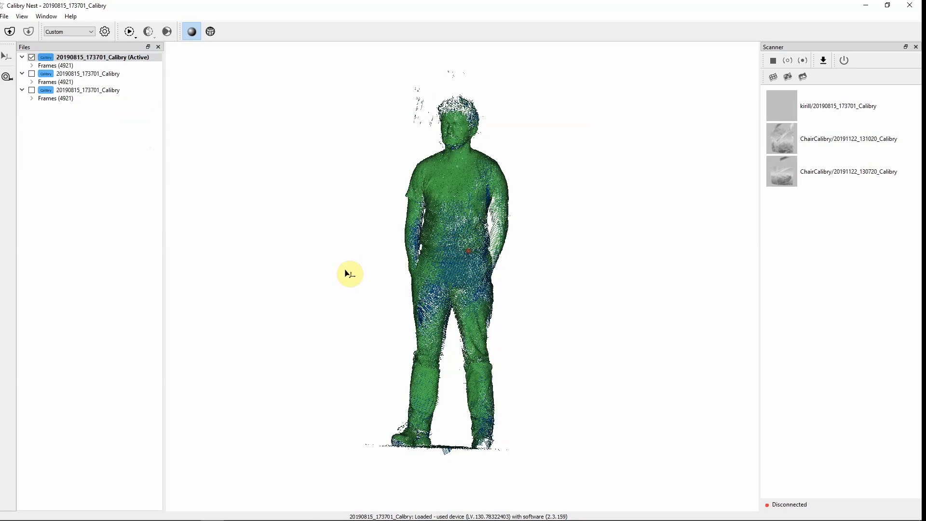
pyautogui.moveTo(349, 273); pyautogui.dragTo(490, 254)
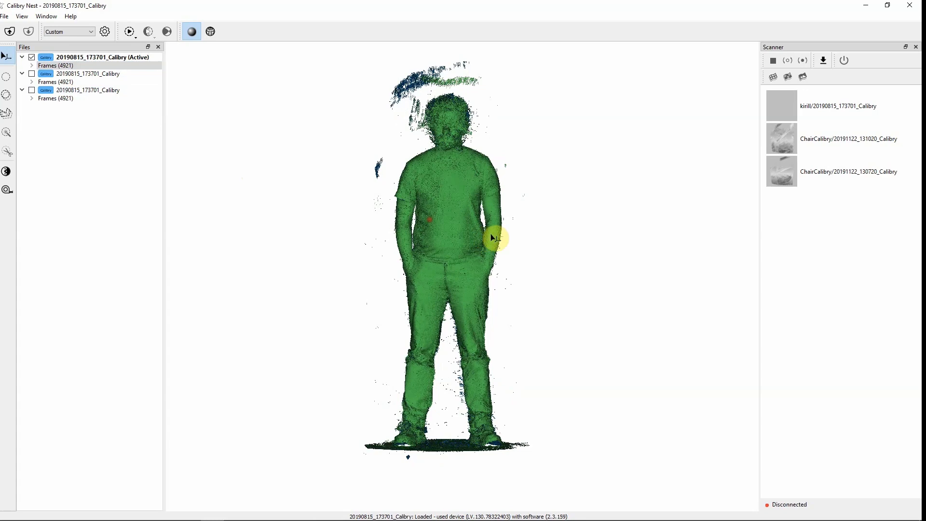
pyautogui.moveTo(493, 237); pyautogui.dragTo(460, 242)
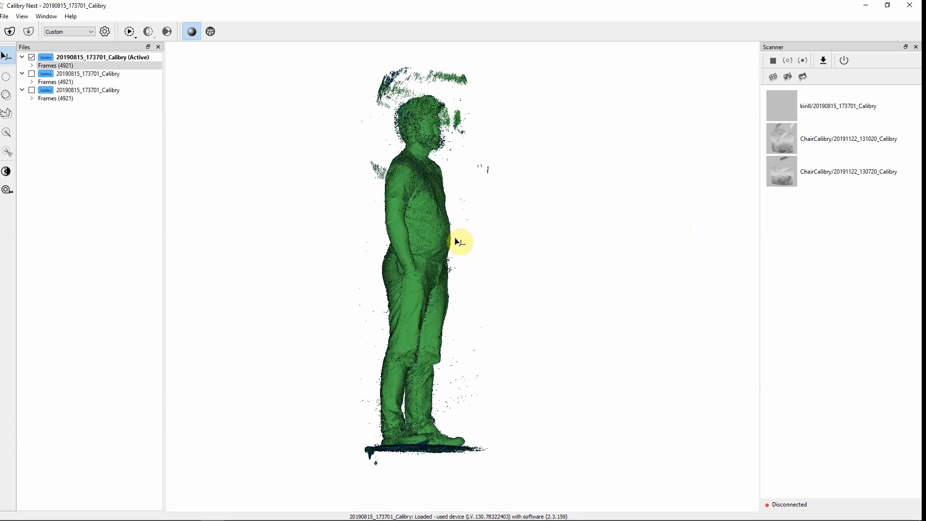
pyautogui.moveTo(461, 243); pyautogui.dragTo(369, 245)
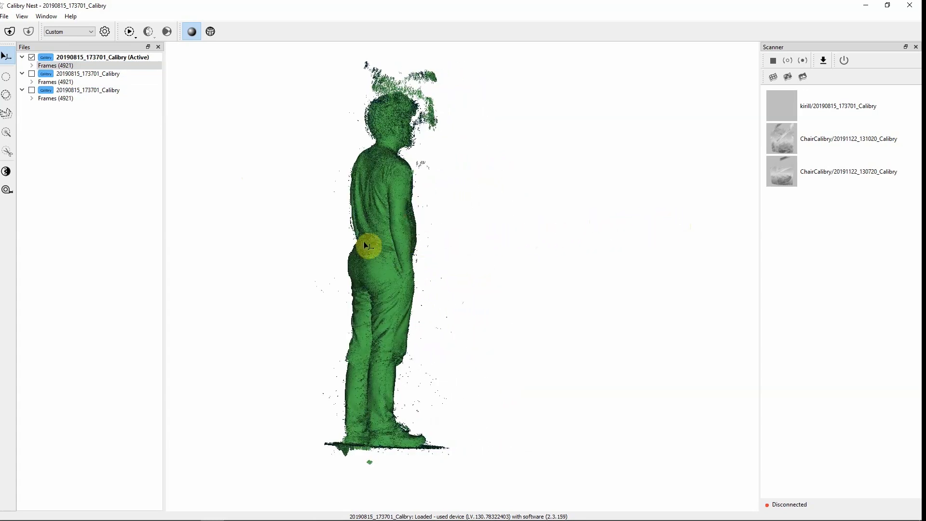
pyautogui.moveTo(366, 245); pyautogui.dragTo(607, 208)
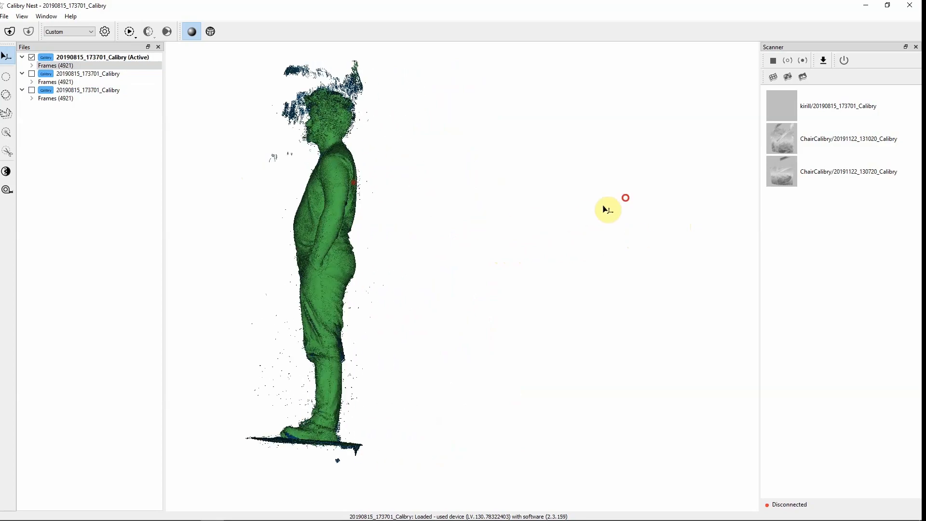
pyautogui.moveTo(626, 198); pyautogui.dragTo(482, 239)
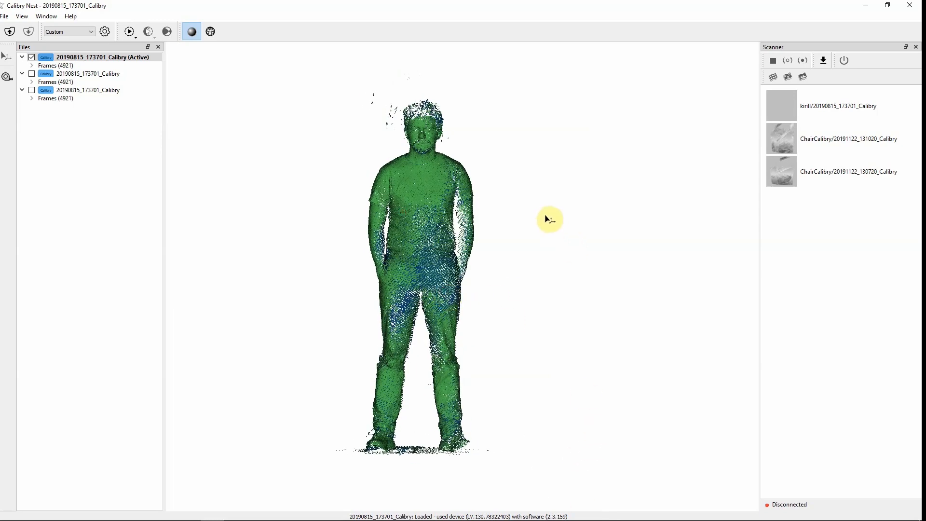
pyautogui.moveTo(245, 166)
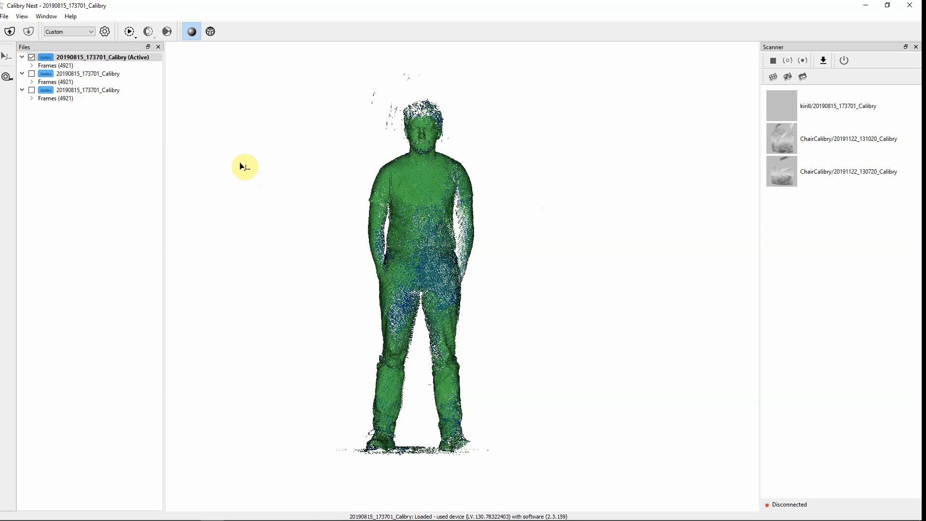
pyautogui.moveTo(173, 127)
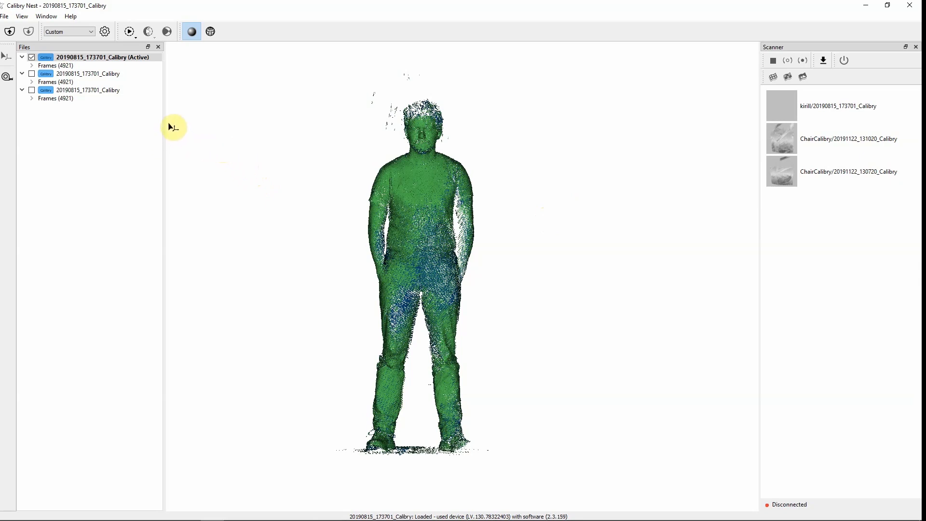
# Step: Hide the Scanner panel and show it again from the Window menu
pyautogui.click(46, 16)
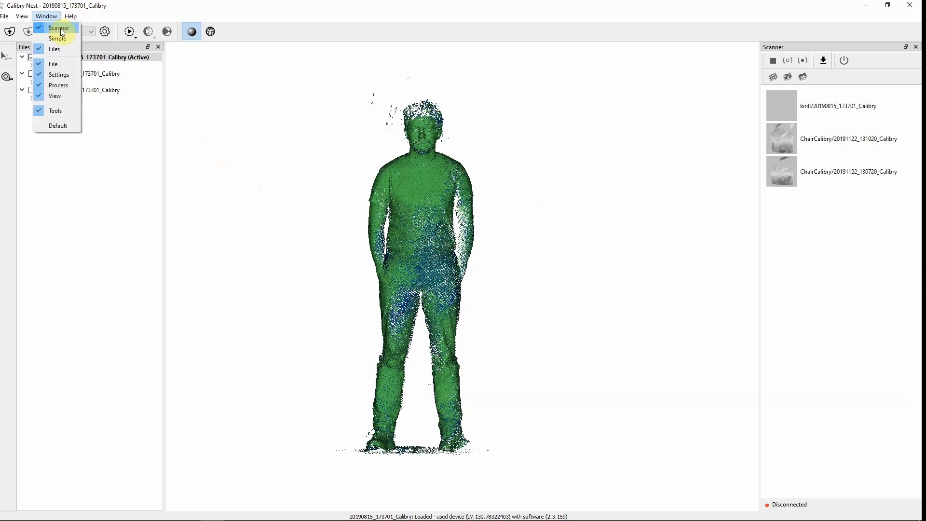
pyautogui.click(57, 38)
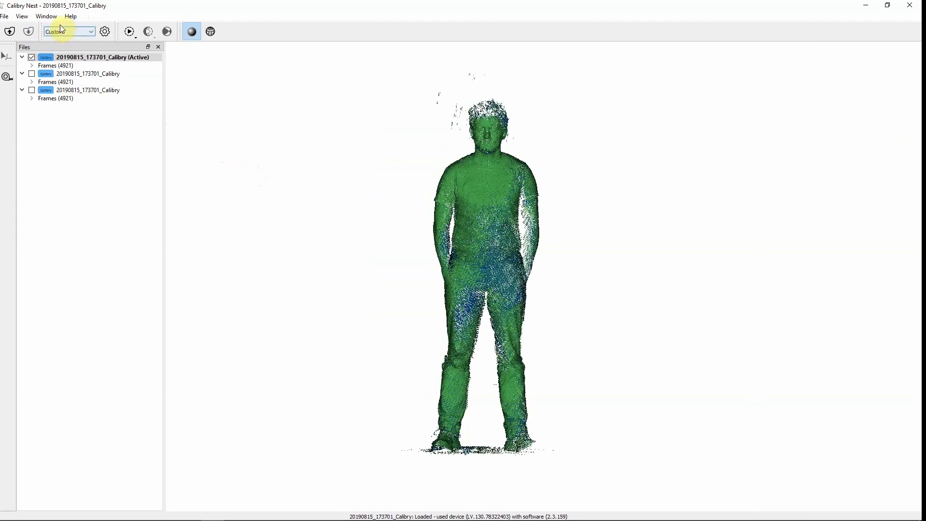
pyautogui.click(47, 16)
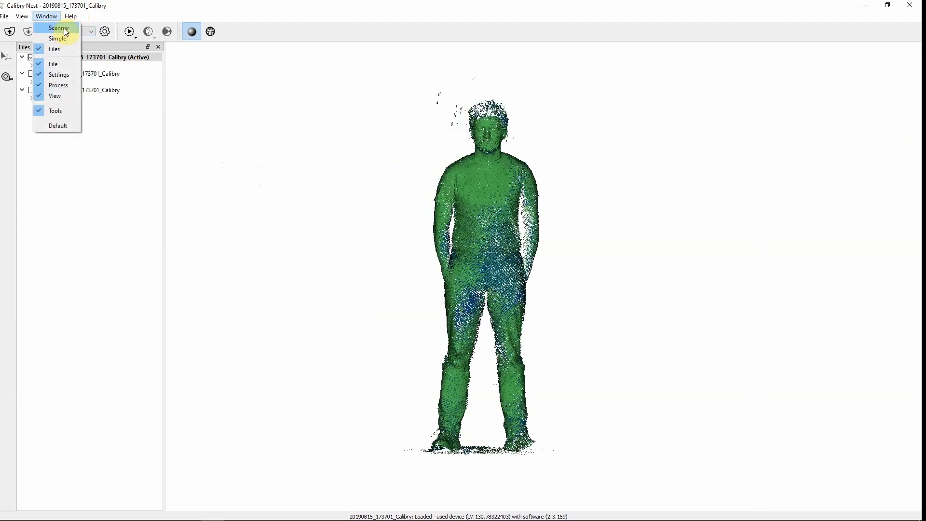
pyautogui.click(58, 28)
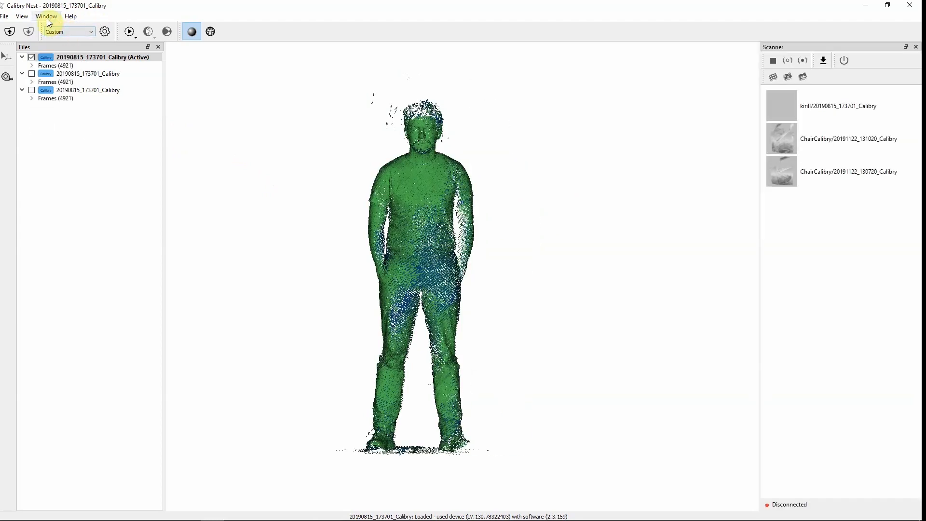
# Step: Look at the View > Language options, then bring up the File menu
pyautogui.click(22, 16)
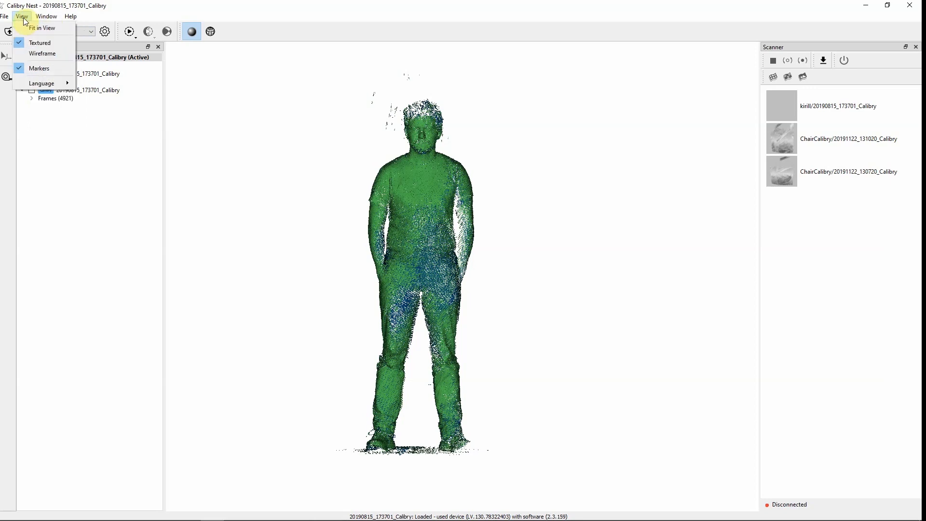
pyautogui.click(42, 83)
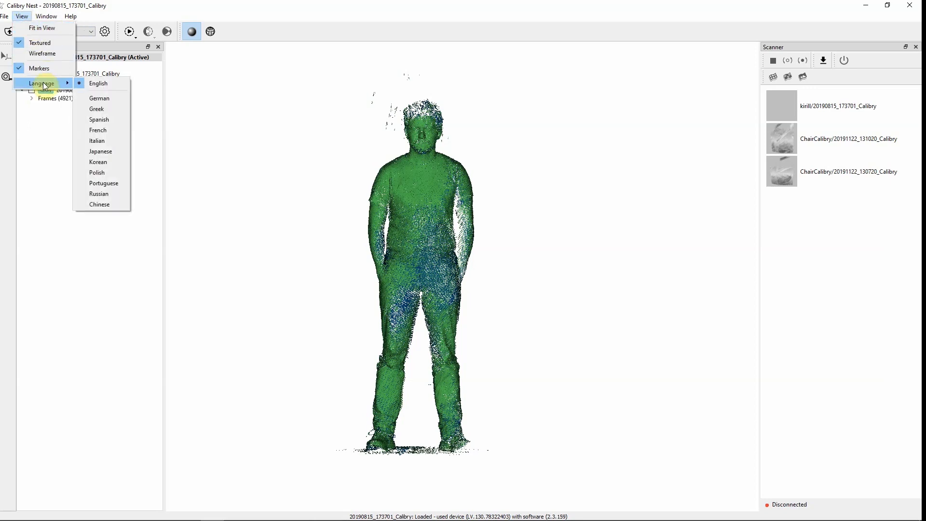
pyautogui.click(5, 16)
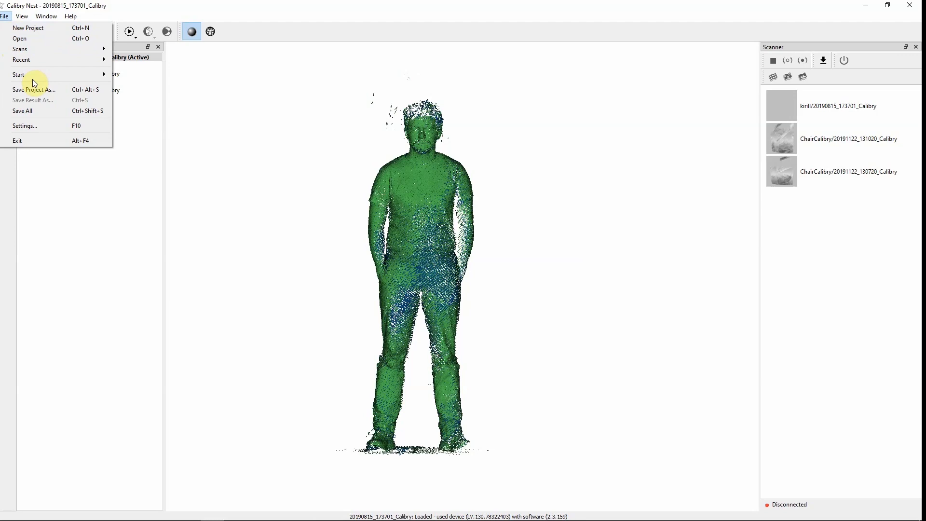
pyautogui.moveTo(25, 126)
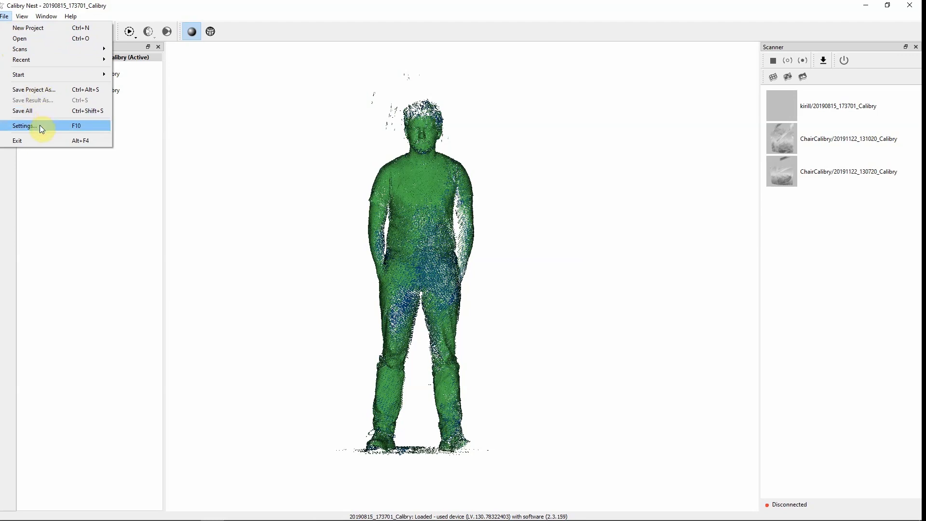
# Step: Open File > Settings on the Interface tab with surface front, back and screen colours
pyautogui.click(24, 125)
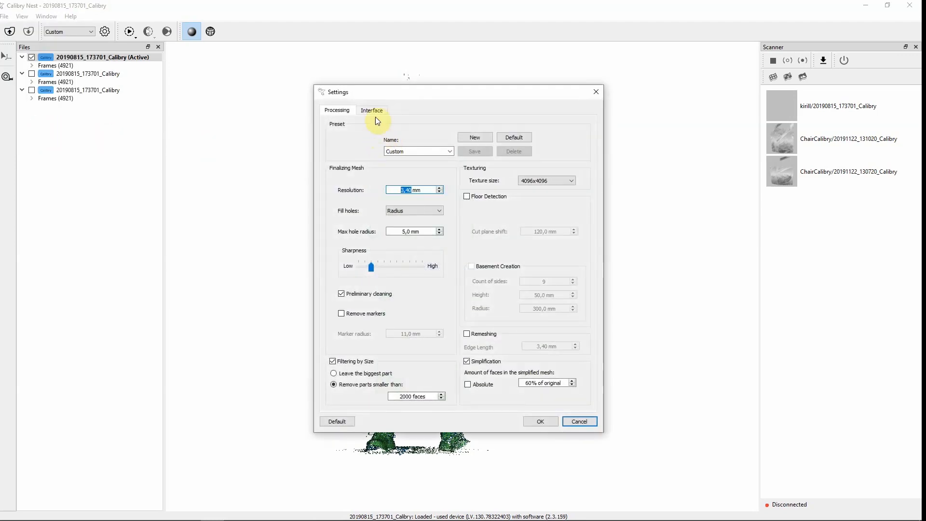
pyautogui.click(371, 111)
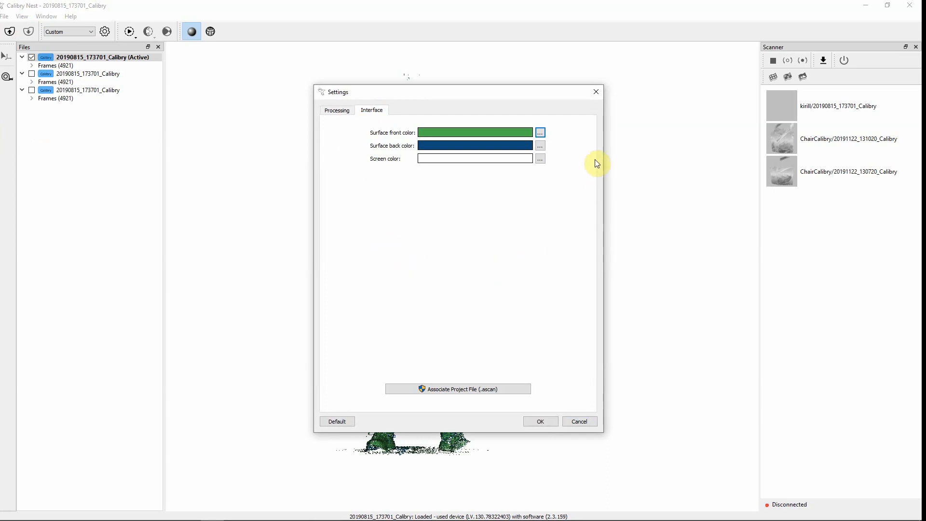
pyautogui.moveTo(538, 205)
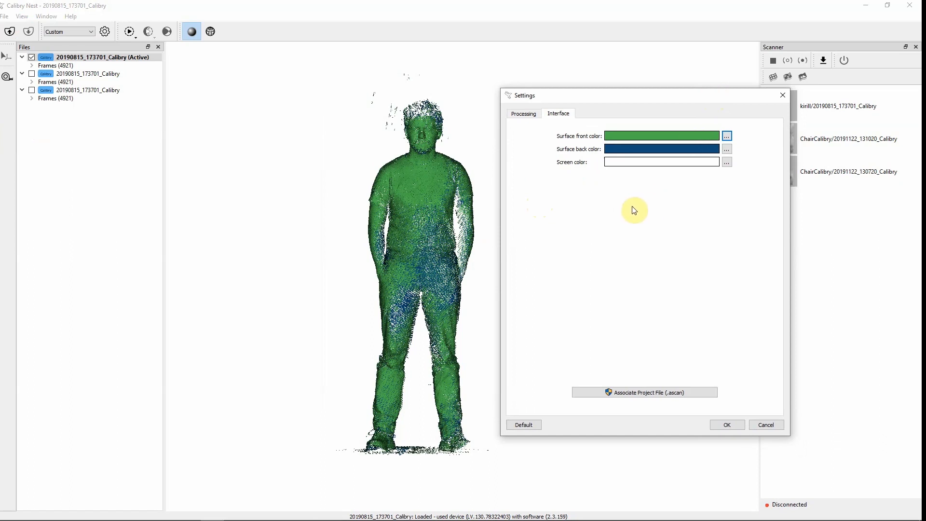
pyautogui.moveTo(608, 182)
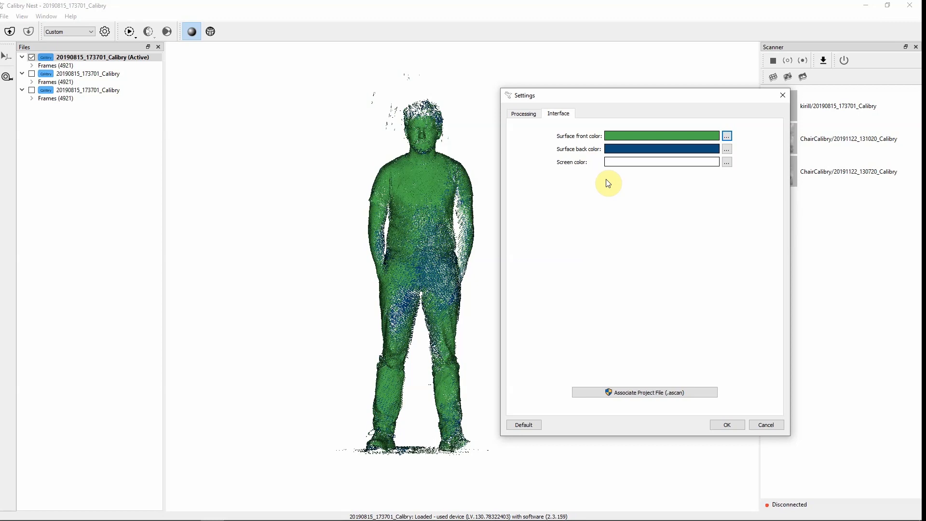
pyautogui.moveTo(567, 207)
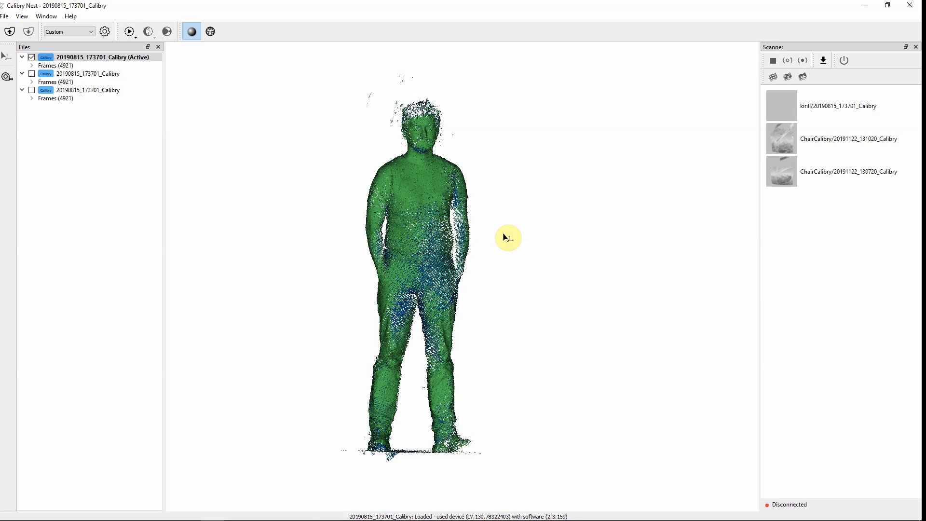
pyautogui.moveTo(560, 188)
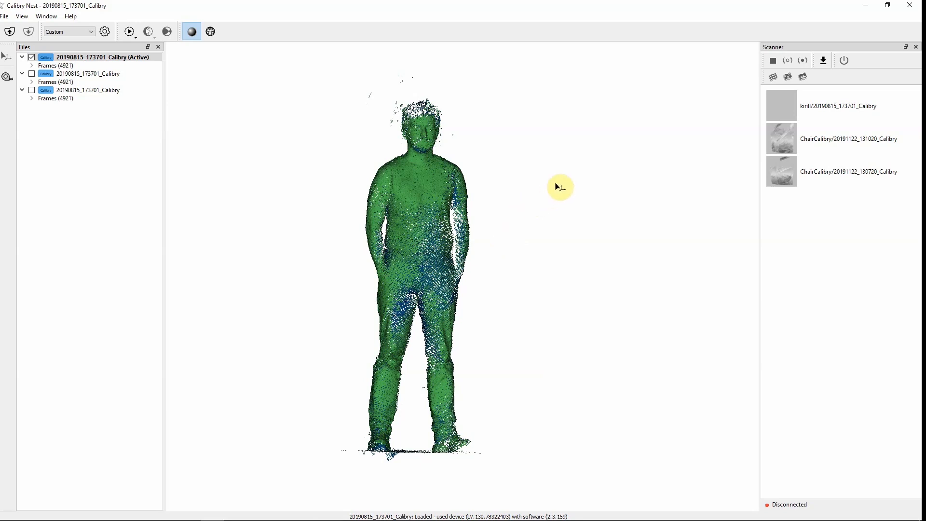